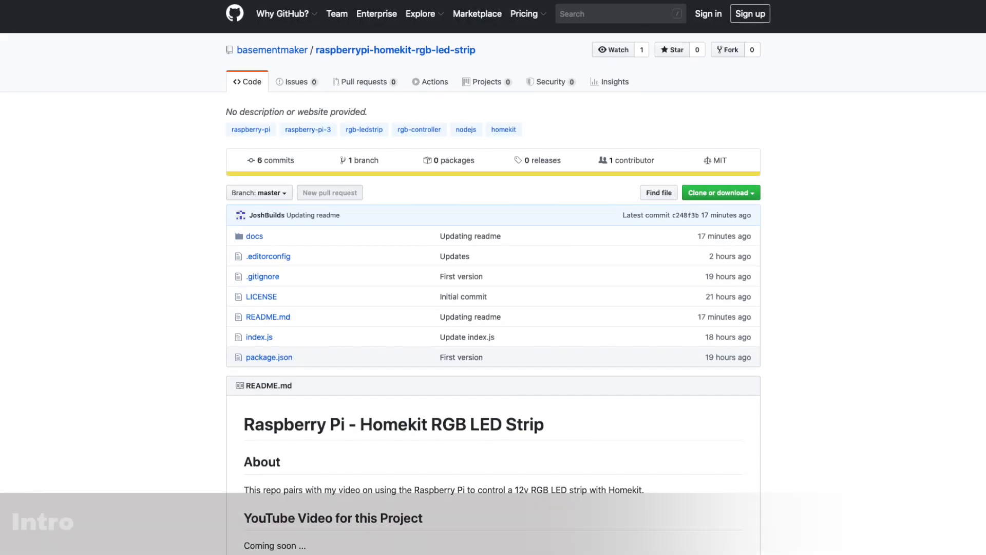
Step: Scroll through the raspberrypi-homekit-rgb-led-strip README down to the circuit diagram and configurator link
scroll("down", 3)
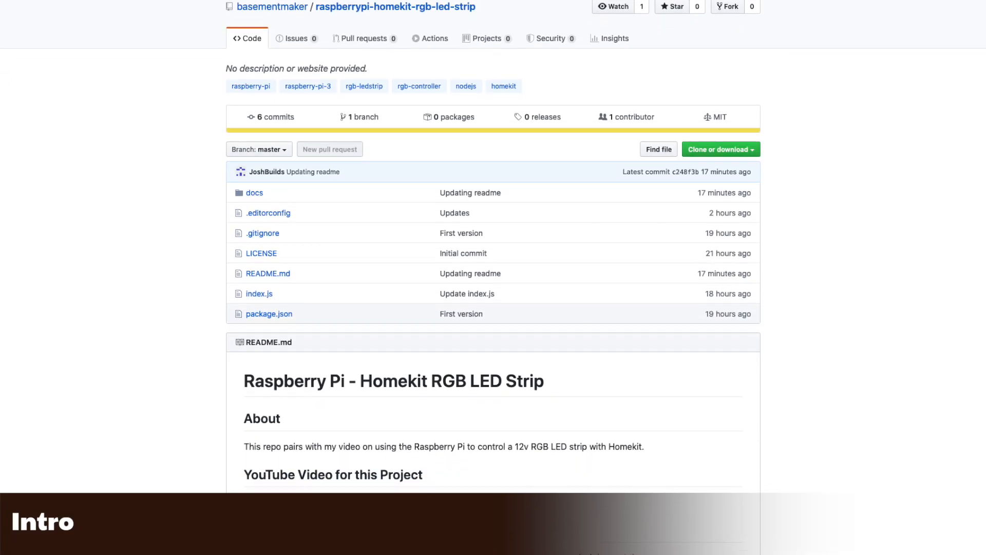
scroll("down", 3)
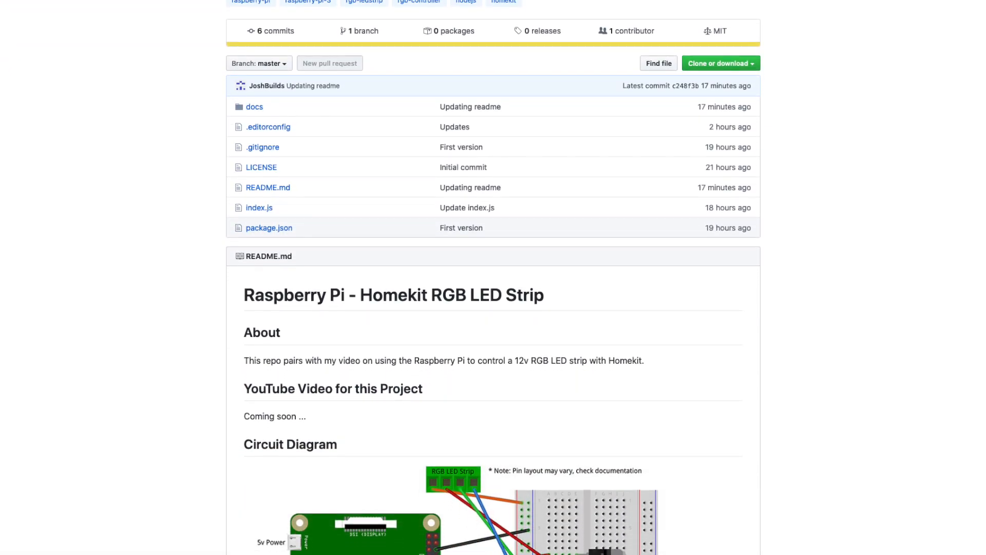
scroll("down", 3)
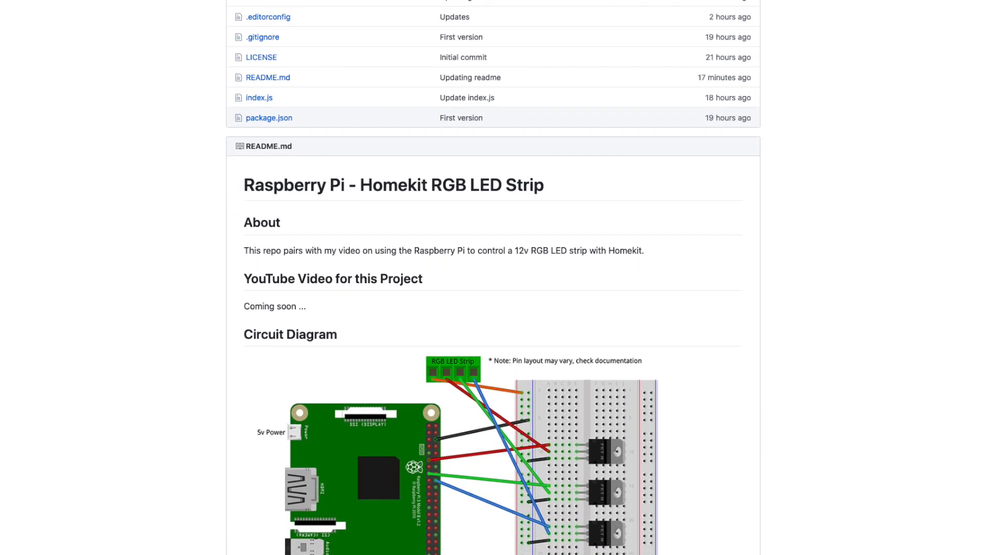
scroll("down", 3)
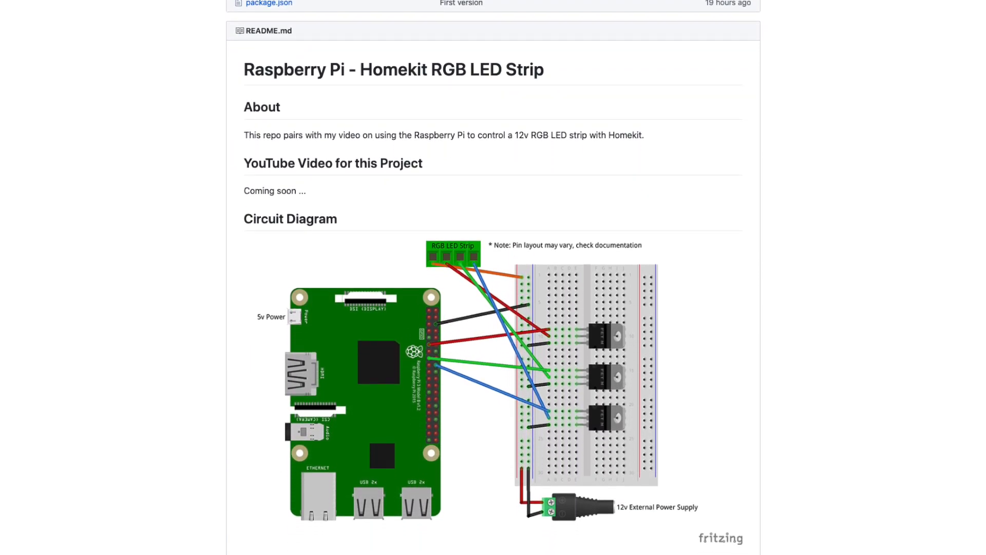
scroll("down", 3)
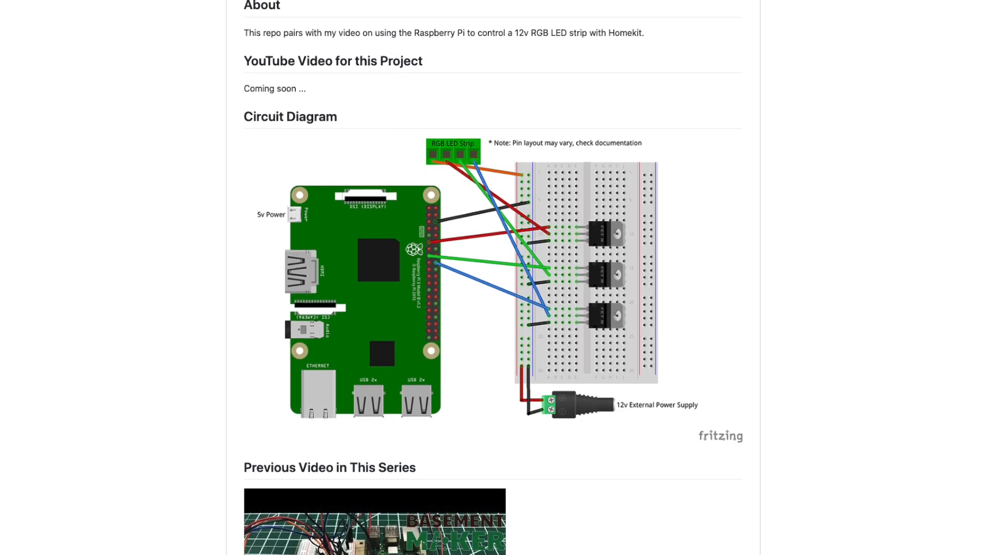
scroll("down", 3)
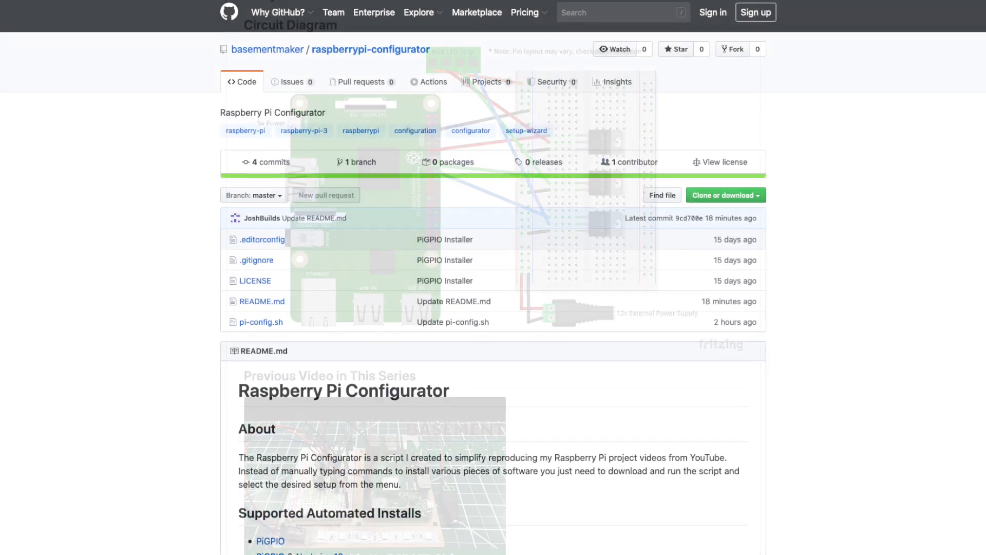
Step: Fetch the configurator from basementmaker.net, choose project 2 (RGB LED strip), then cd into raspberrypi-homekit-rgb-led-strip
scroll("down", 3)
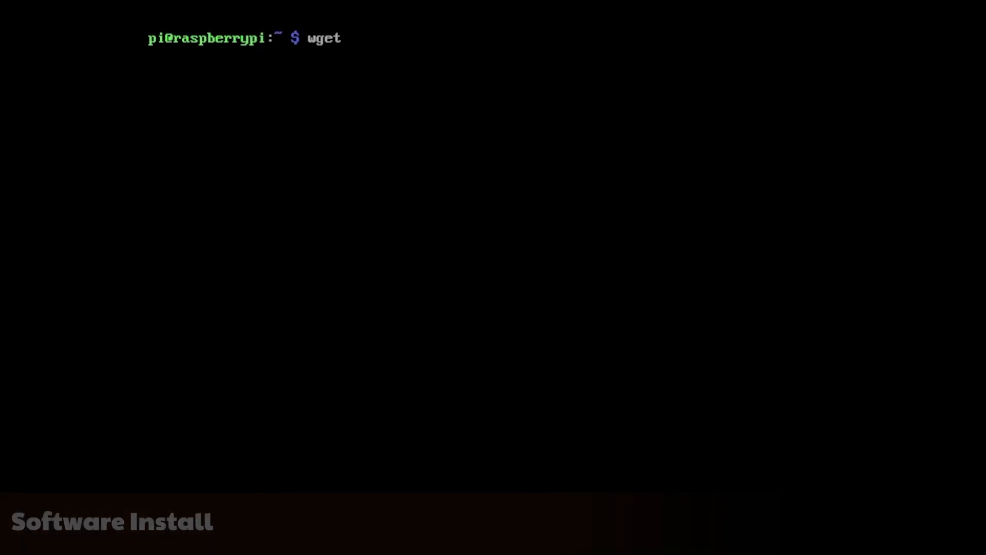
type("https://basementmaker.net/p")
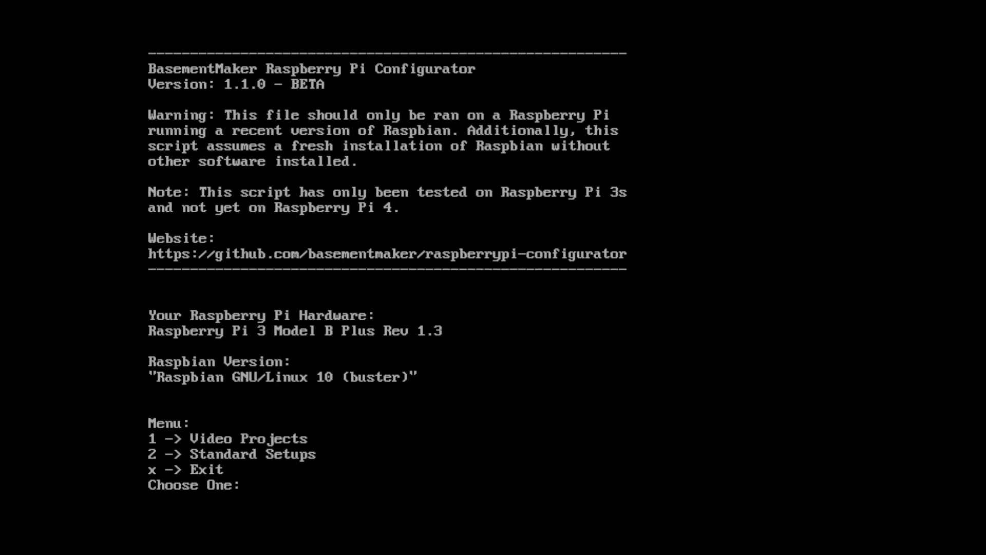
type("2")
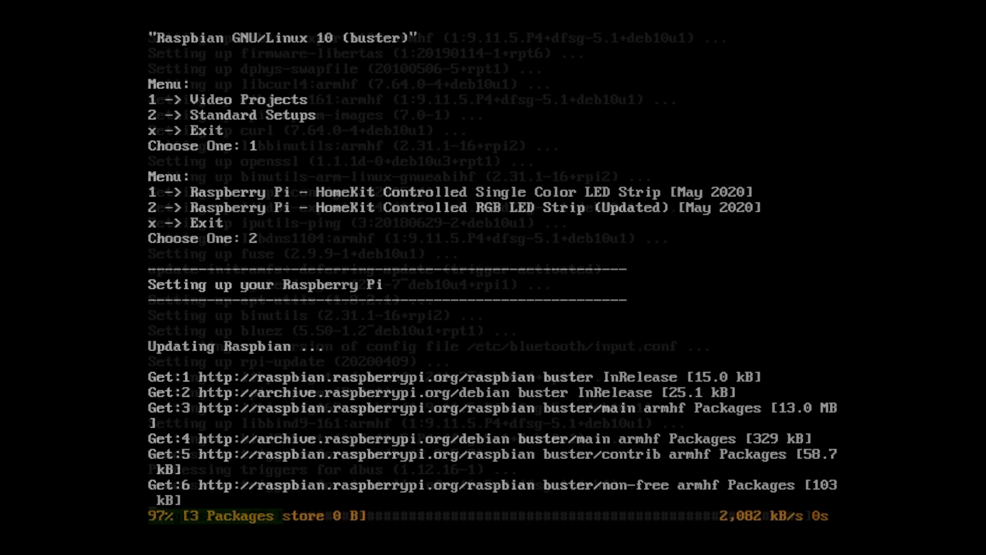
scroll("down", 3)
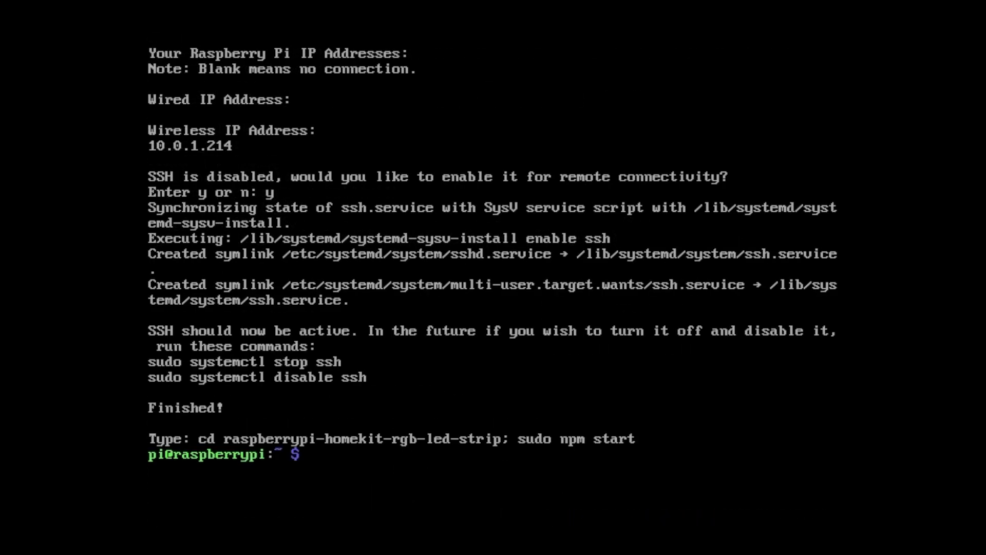
type("cd raspberrypi-homekit-rgb-led-strip/")
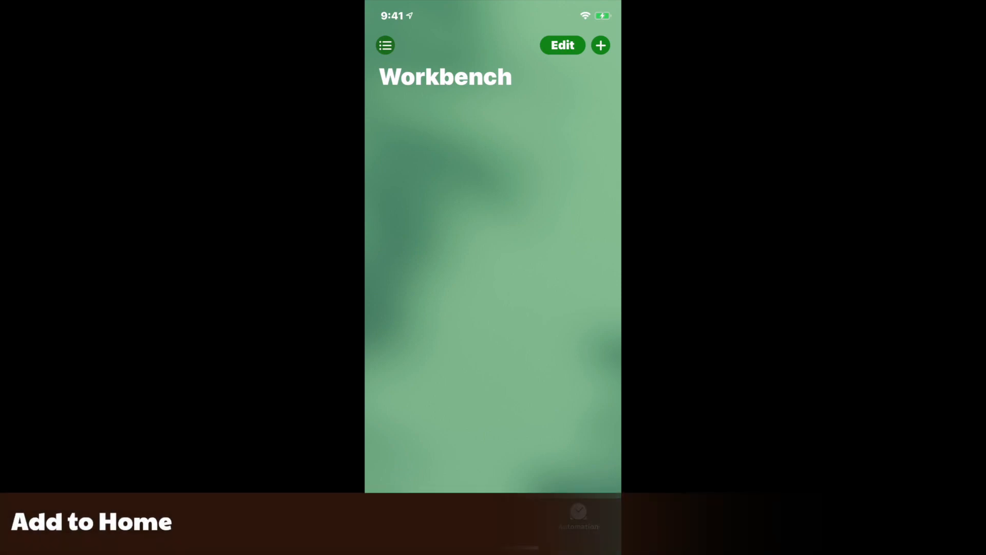
Step: Start adding an accessory to the home using 'I Don't Have a Code or Cannot Scan'
left_click(600, 44)
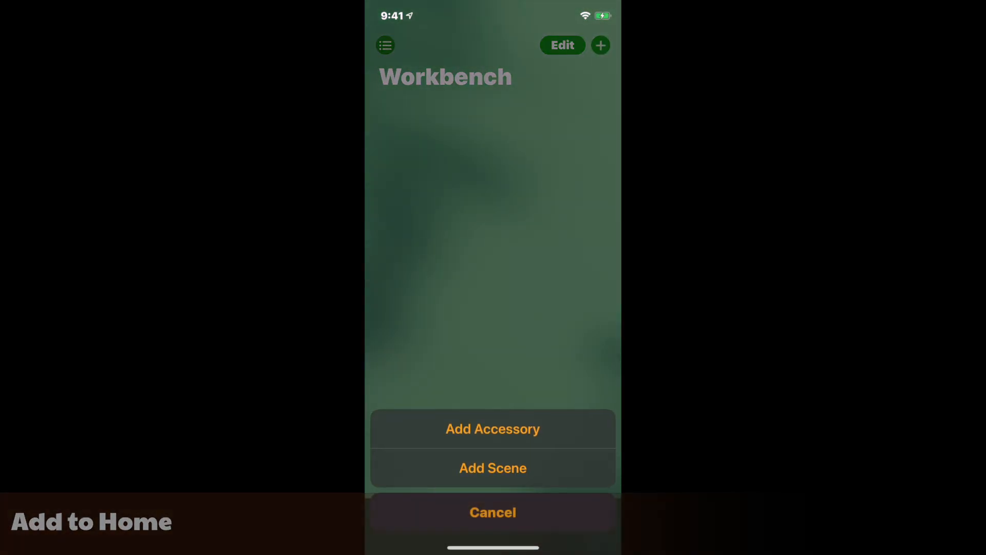
left_click(493, 428)
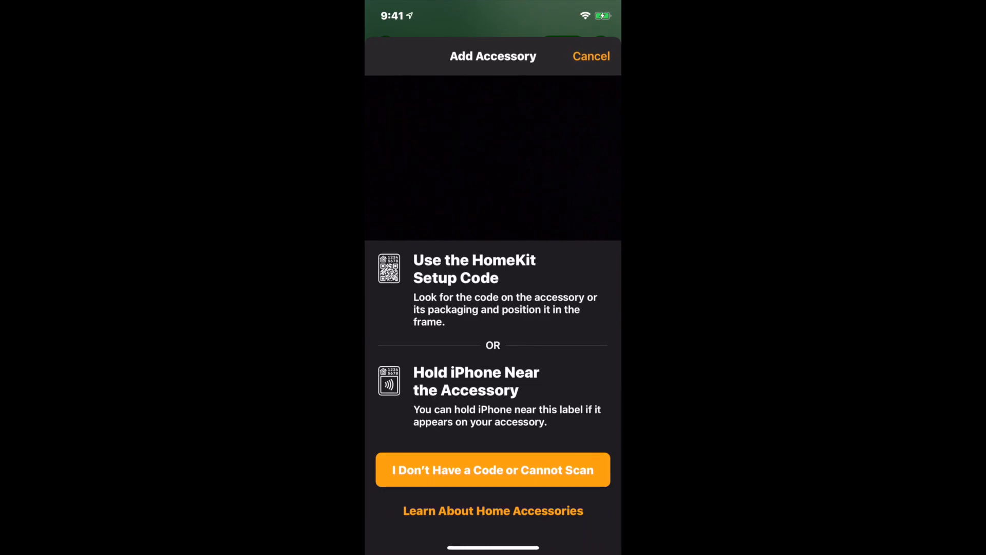
left_click(492, 469)
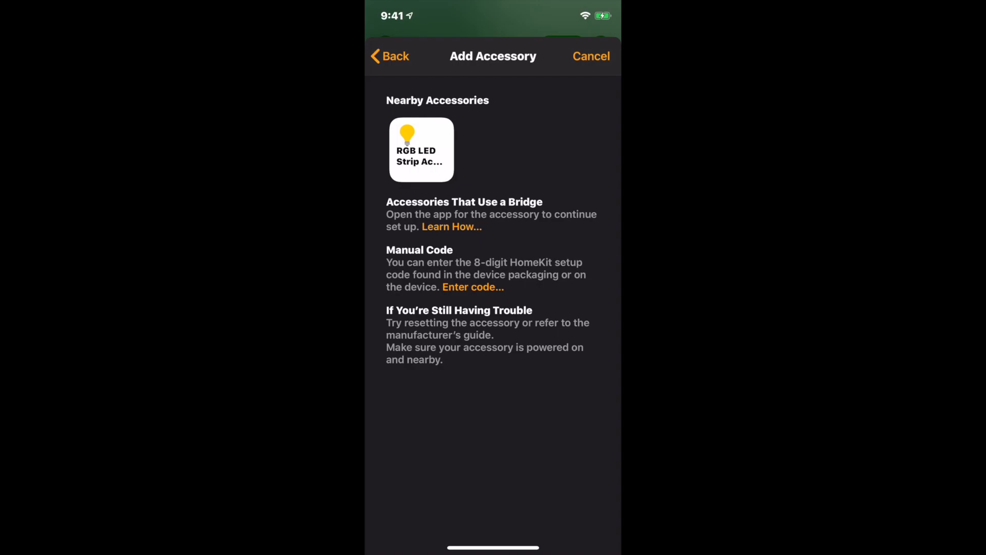
Step: Choose the nearby RGB LED Strip, accept Add Anyway for the uncertified accessory, and enter its setup code
left_click(421, 149)
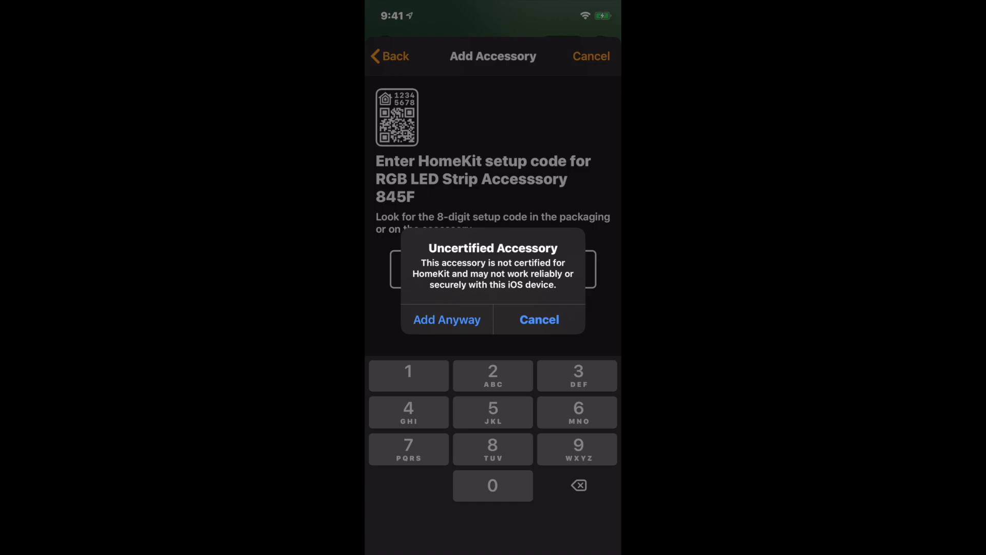
left_click(446, 319)
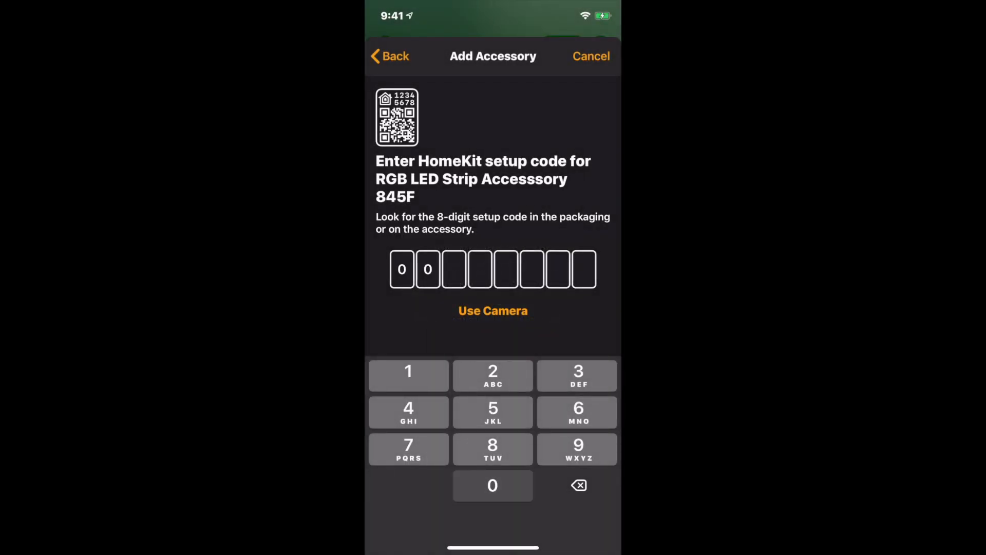
left_click(408, 371)
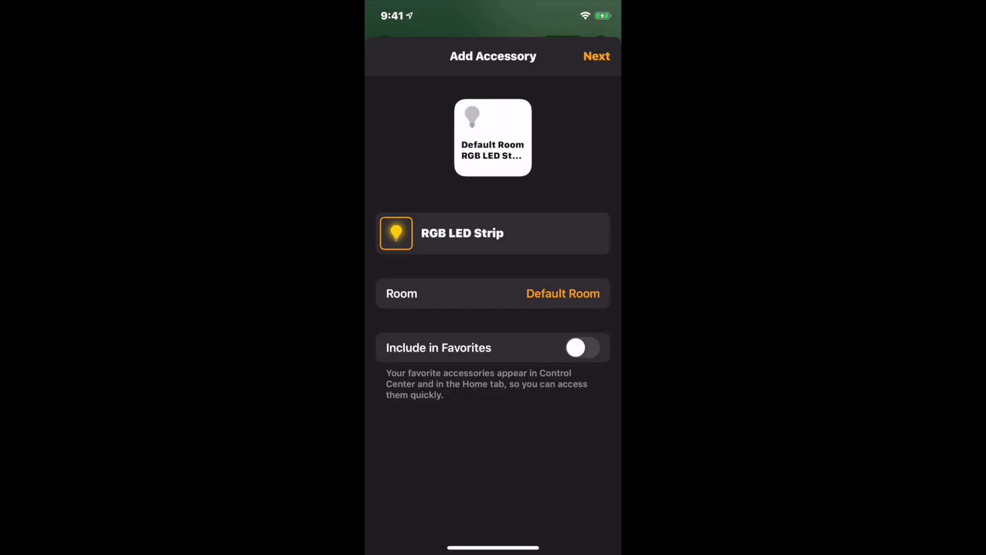
Step: Finish setup with Next, then bring up the RGB LED Strip tile's settings in the Workbench room
left_click(596, 56)
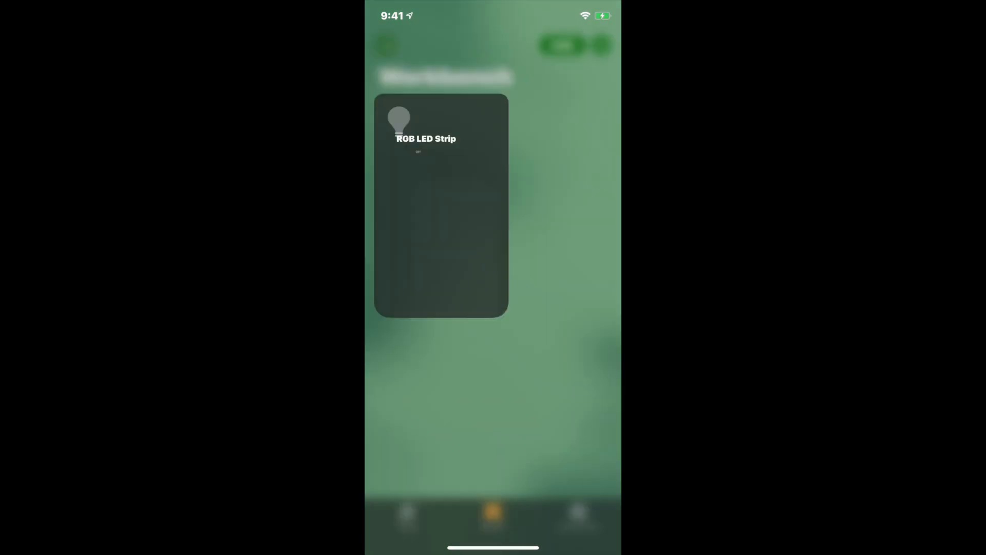
left_click(440, 208)
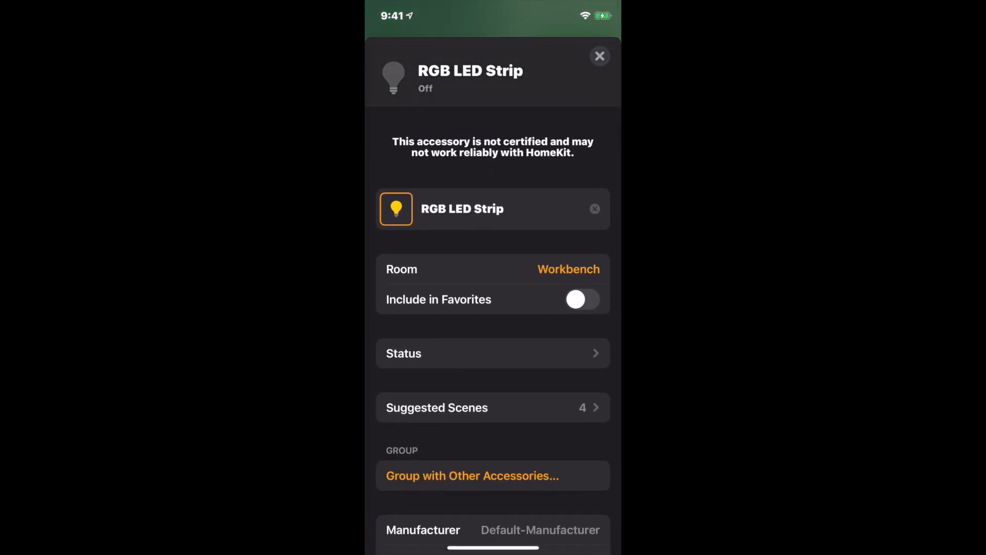
scroll("down", 3)
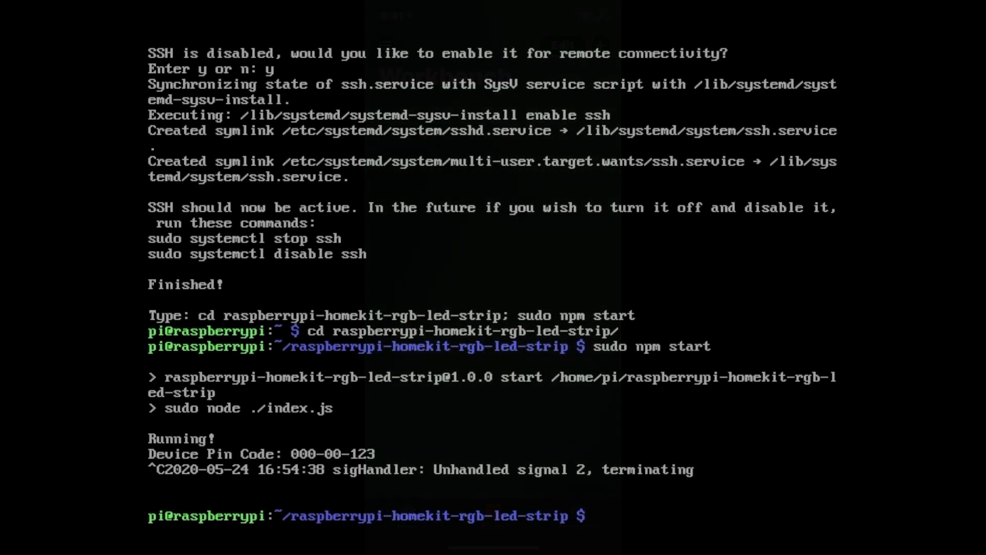
Step: List the project files, remove the persist/ folder with sudo rm -r, and run sudo shutdown now
type("ls")
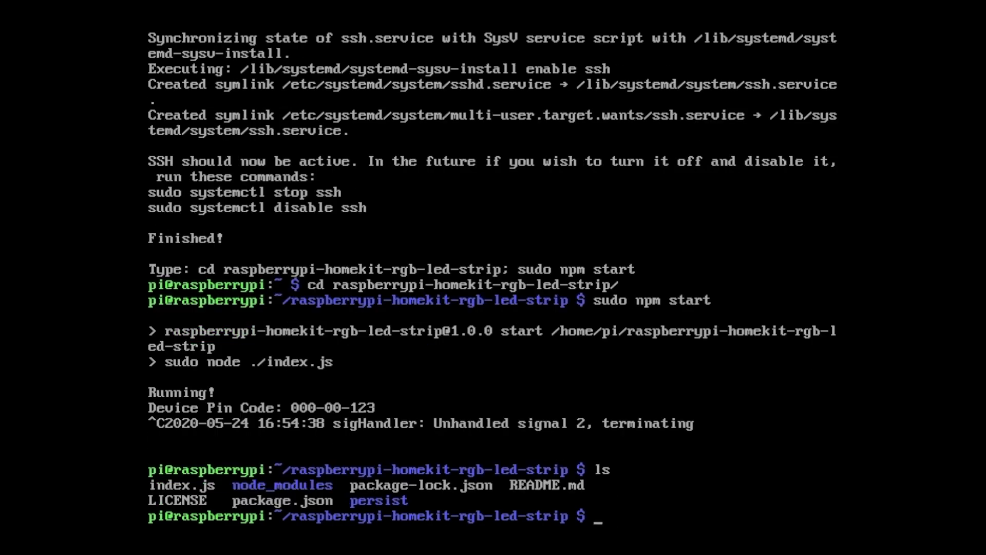
type("sudo rm")
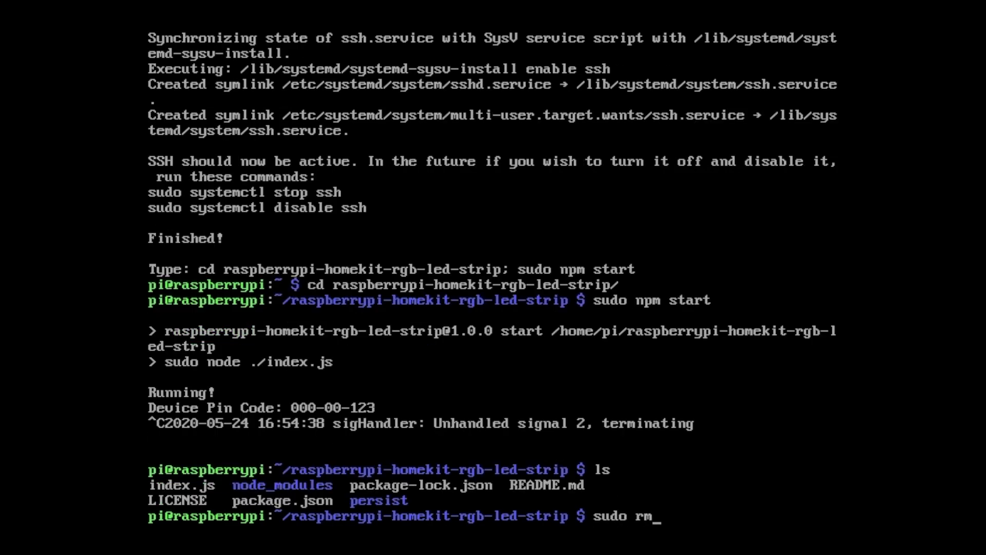
type("-r persist/")
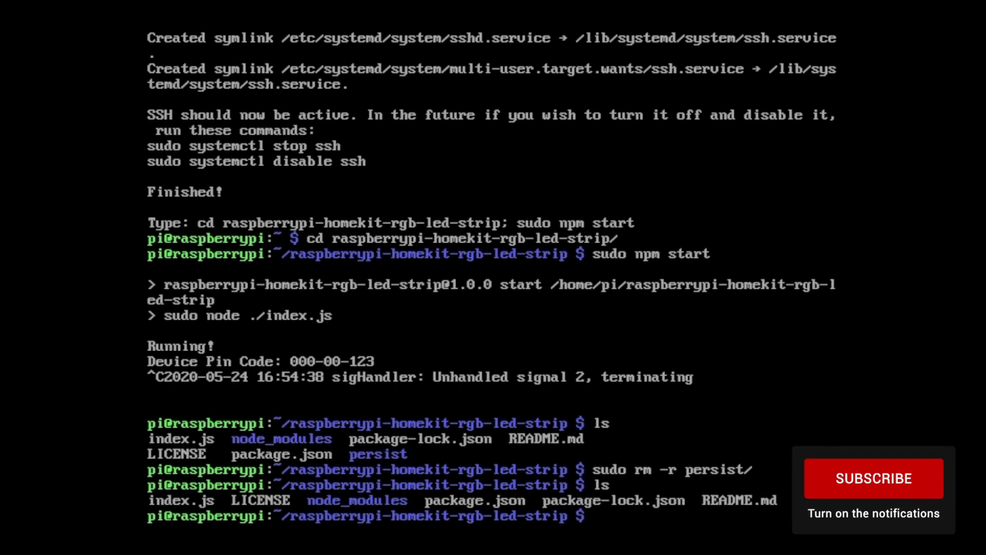
type("sudo shutdown now")
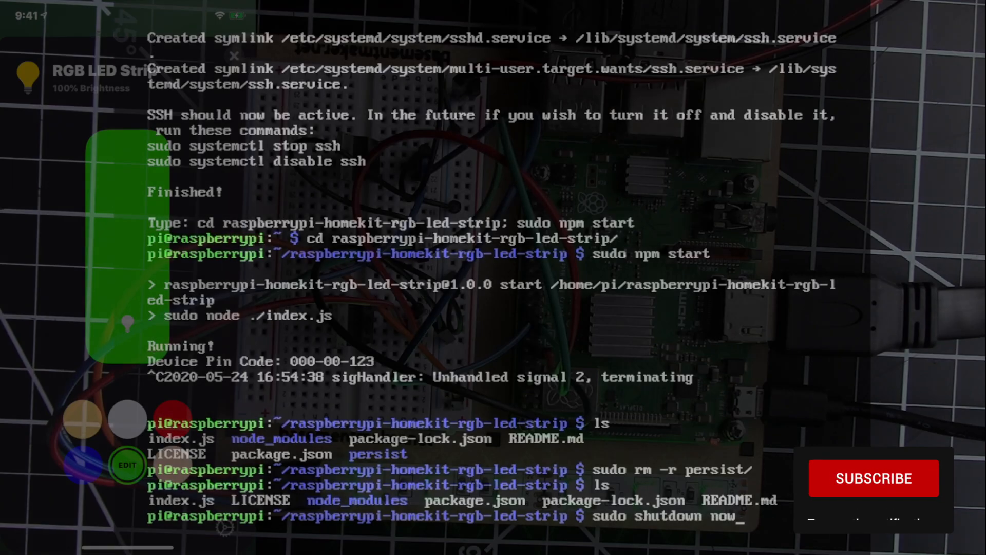